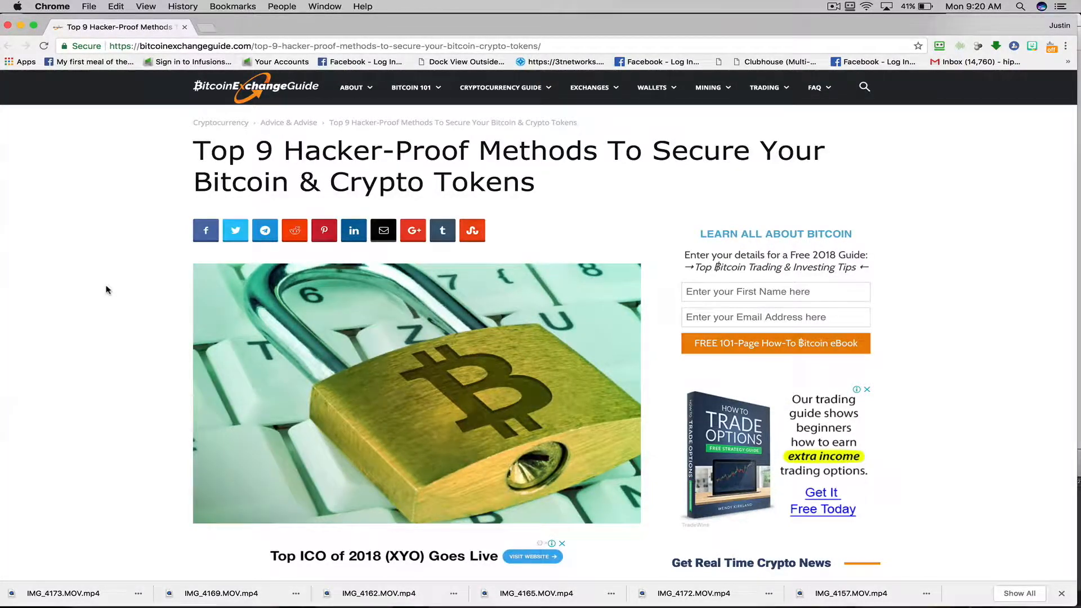
scroll("down", 3)
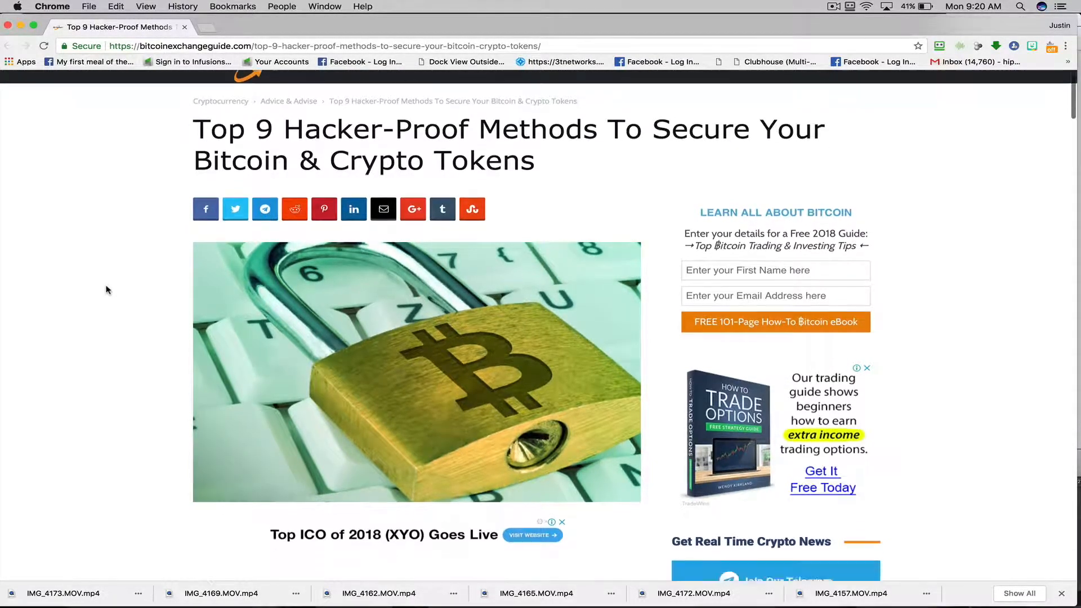
scroll("down", 3)
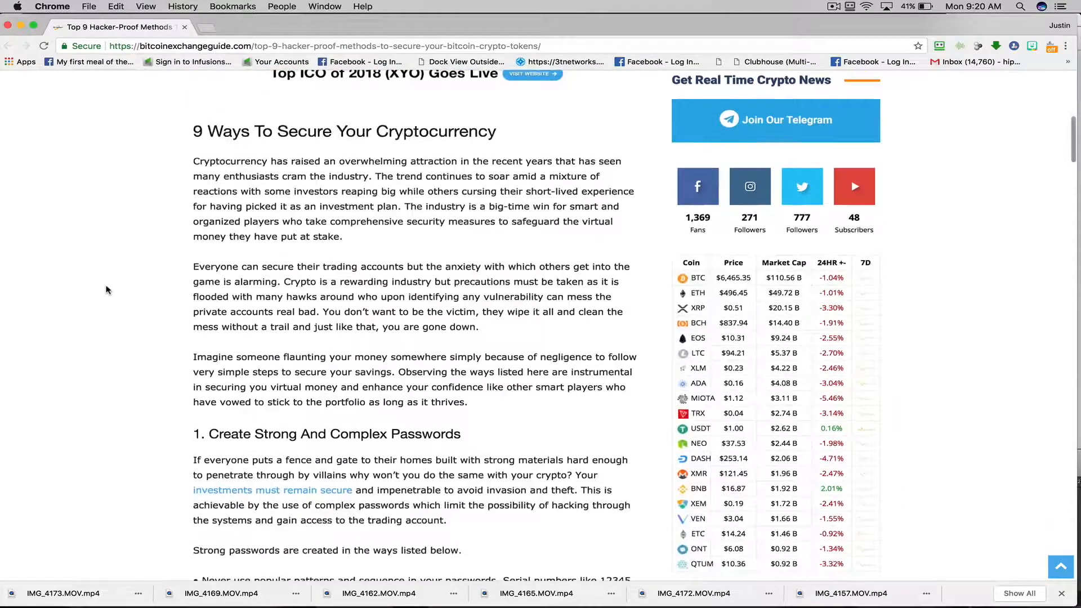
mouse_move(214, 172)
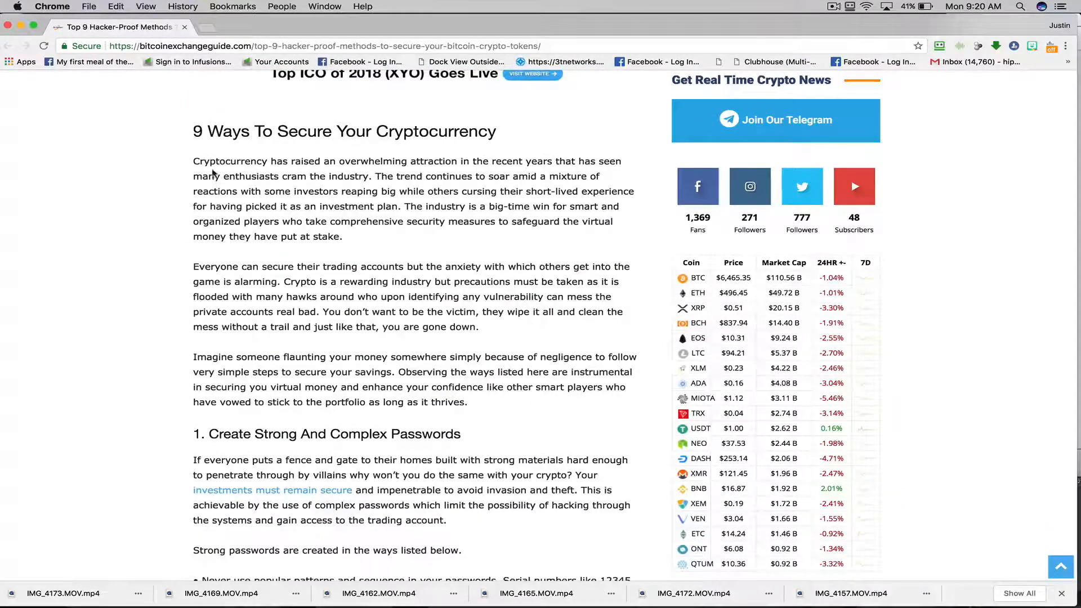
scroll("down", 3)
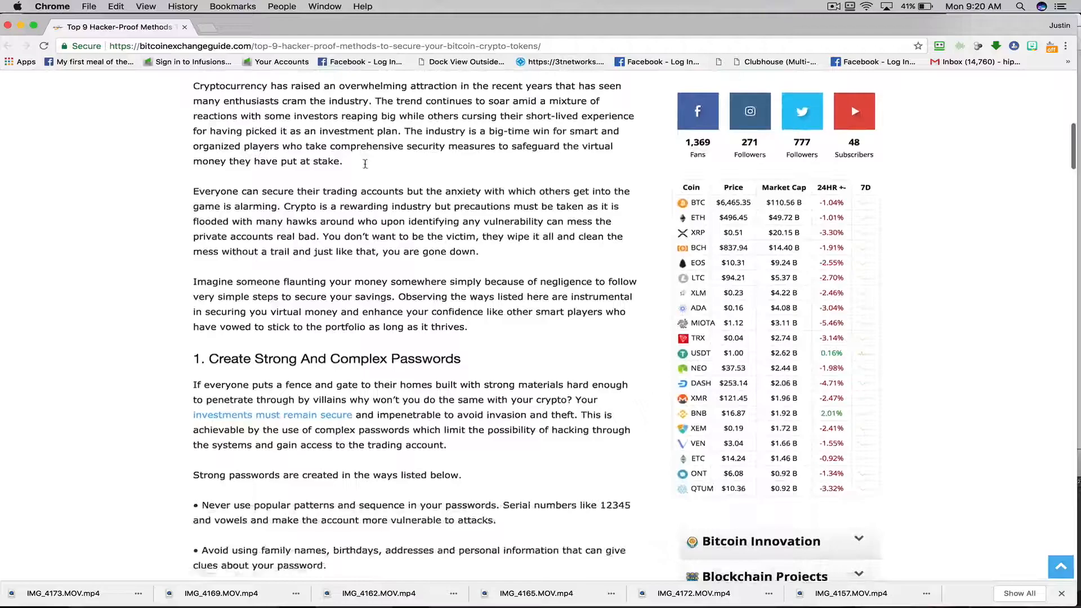
scroll("down", 3)
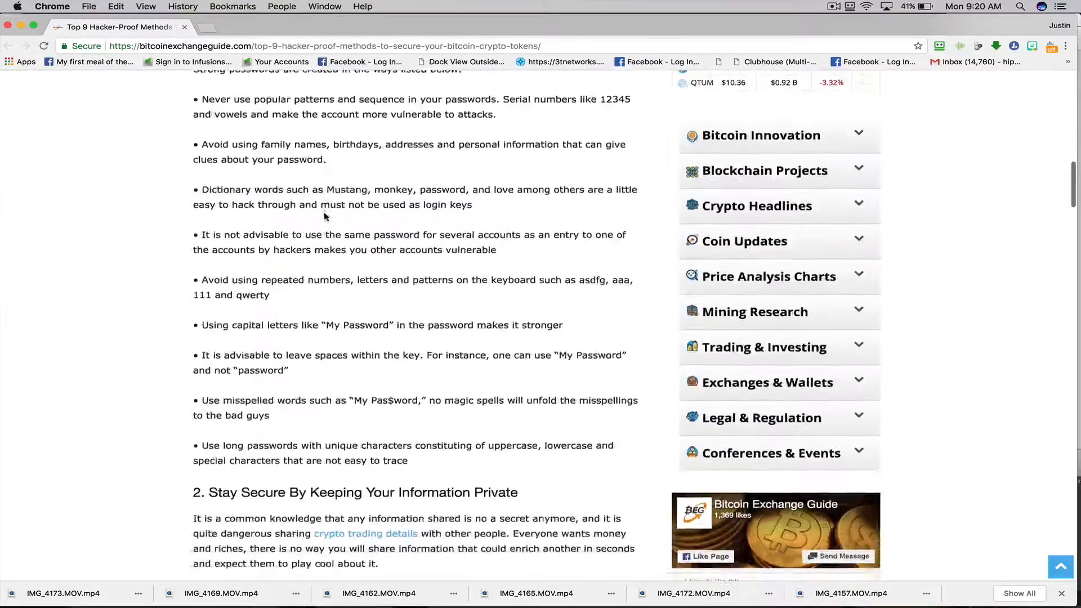
scroll("down", 3)
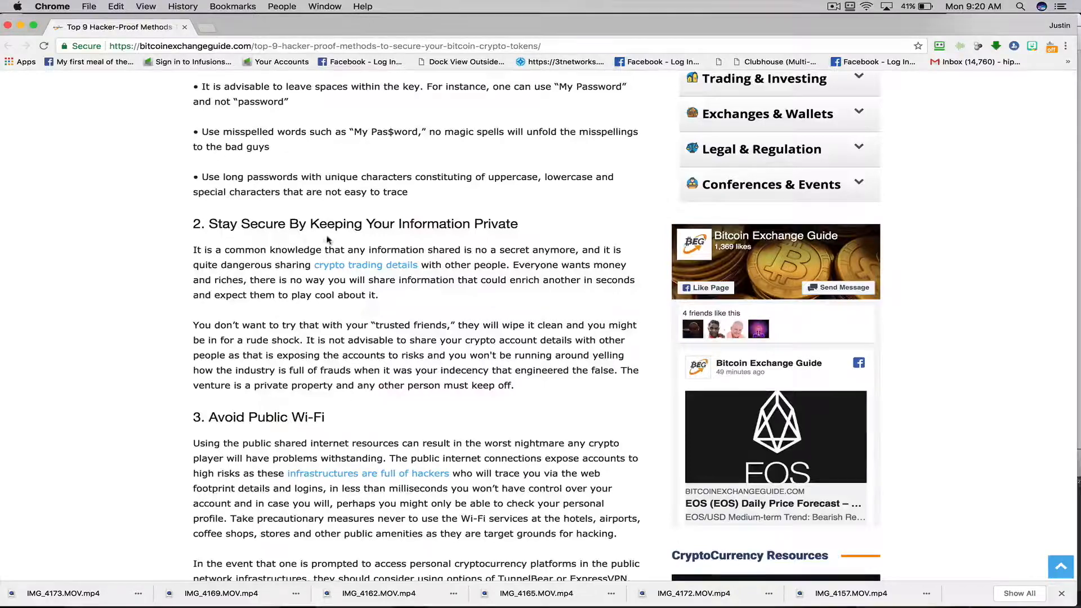
scroll("down", 3)
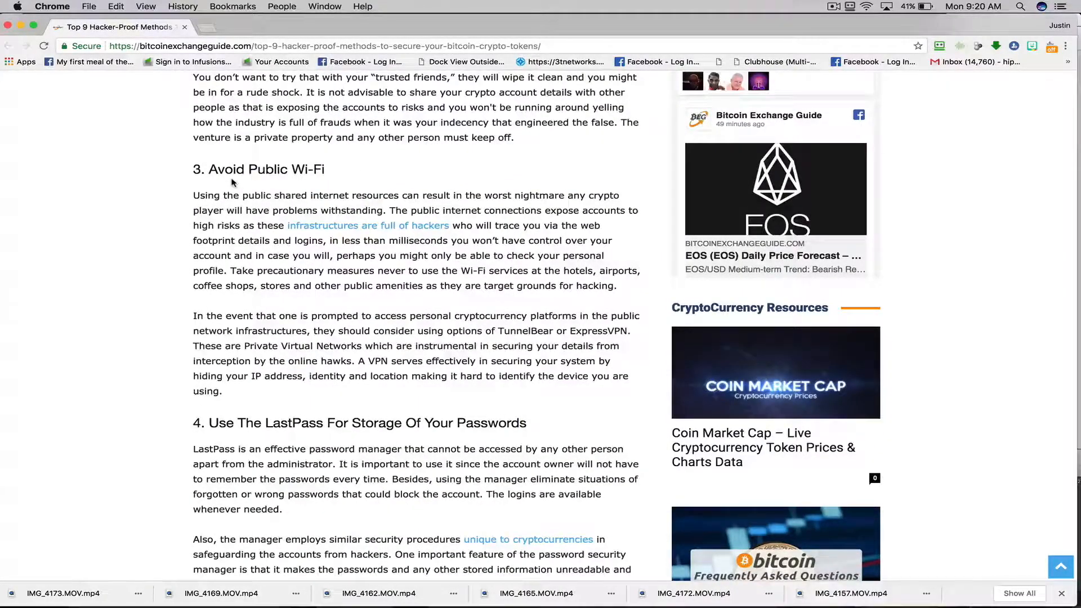
scroll("down", 3)
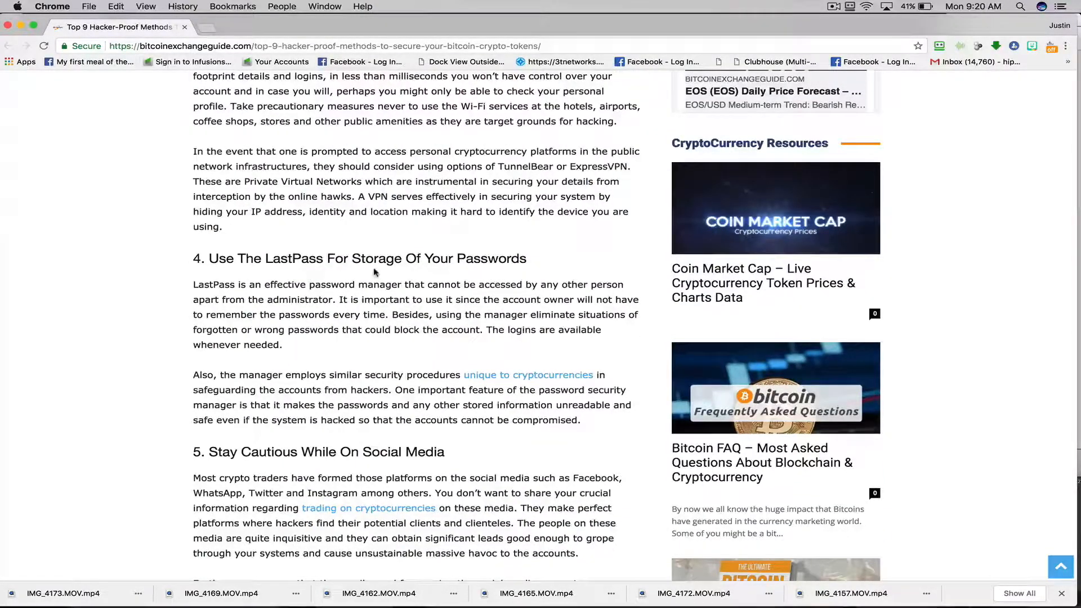
scroll("down", 3)
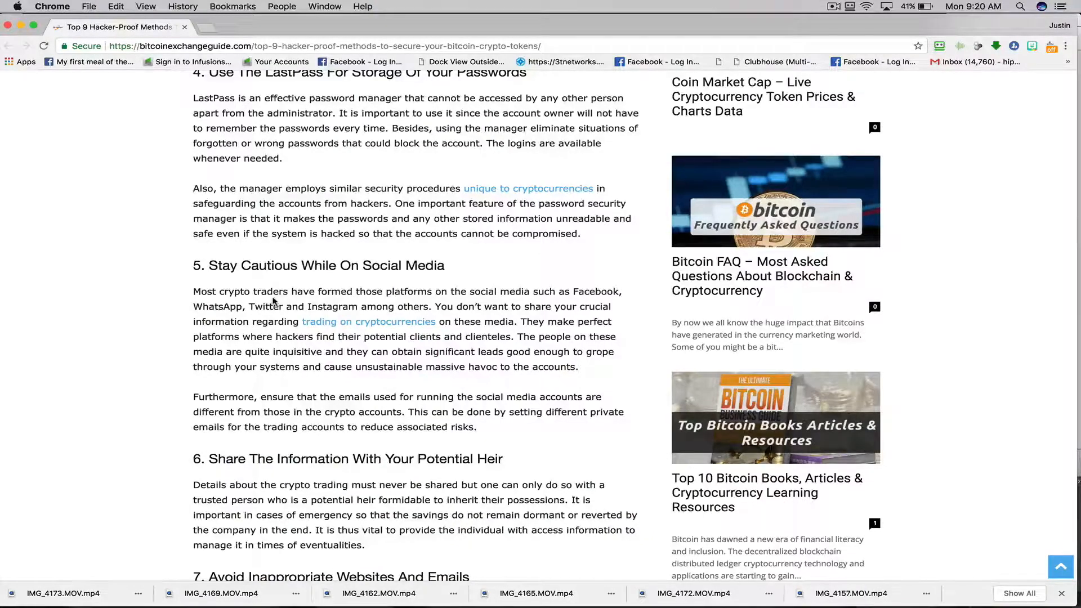
scroll("down", 3)
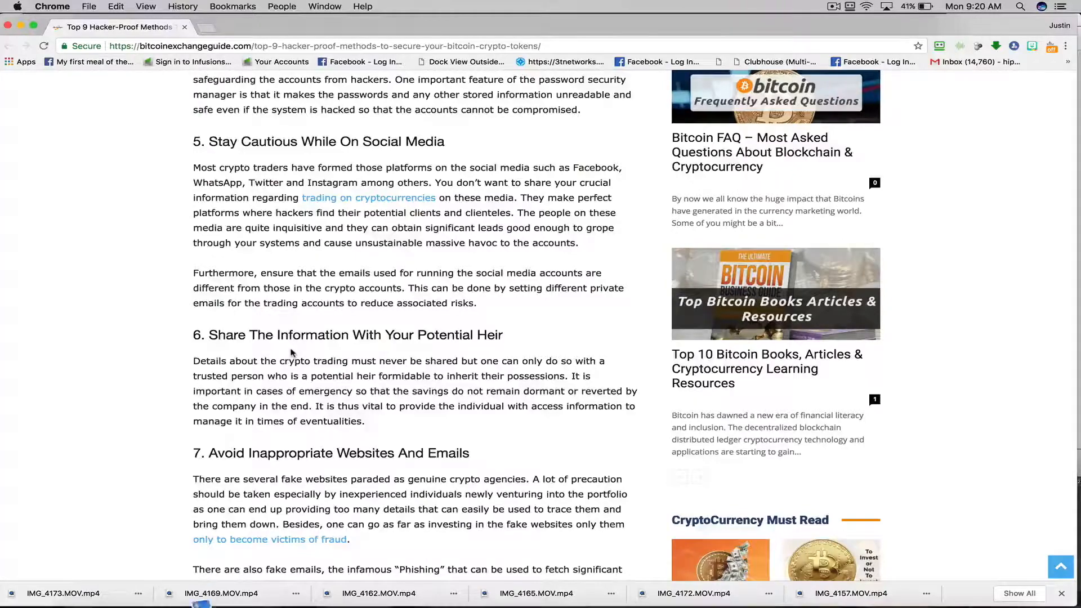
scroll("down", 3)
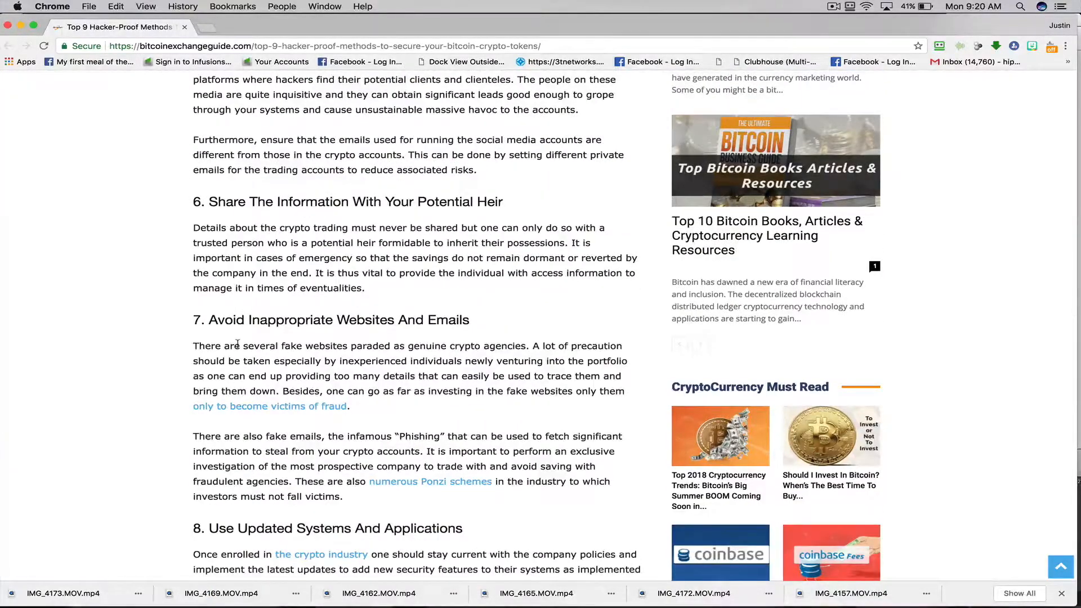
scroll("down", 3)
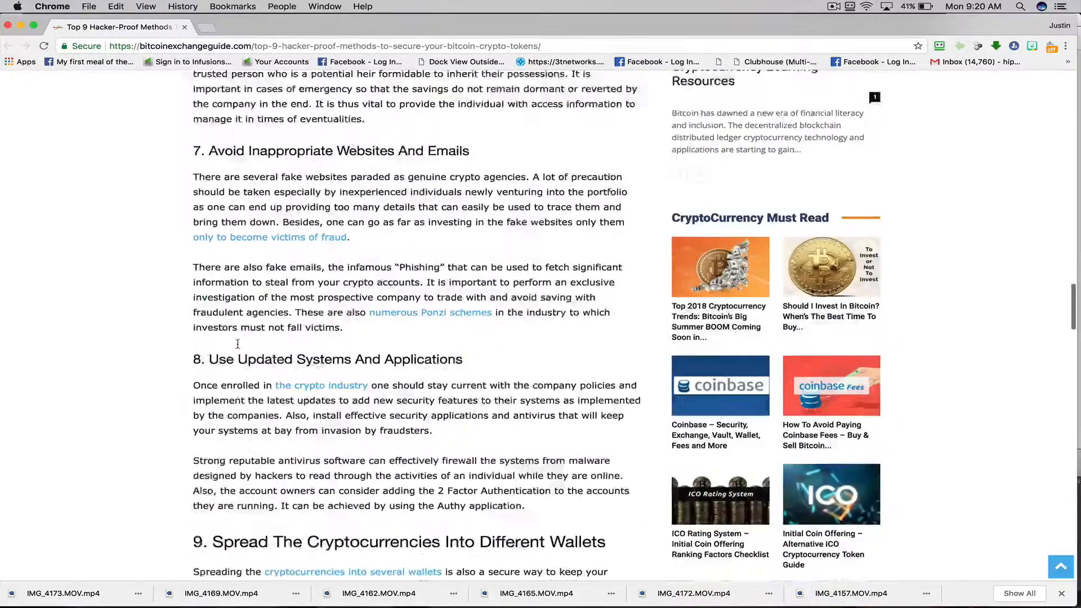
scroll("down", 3)
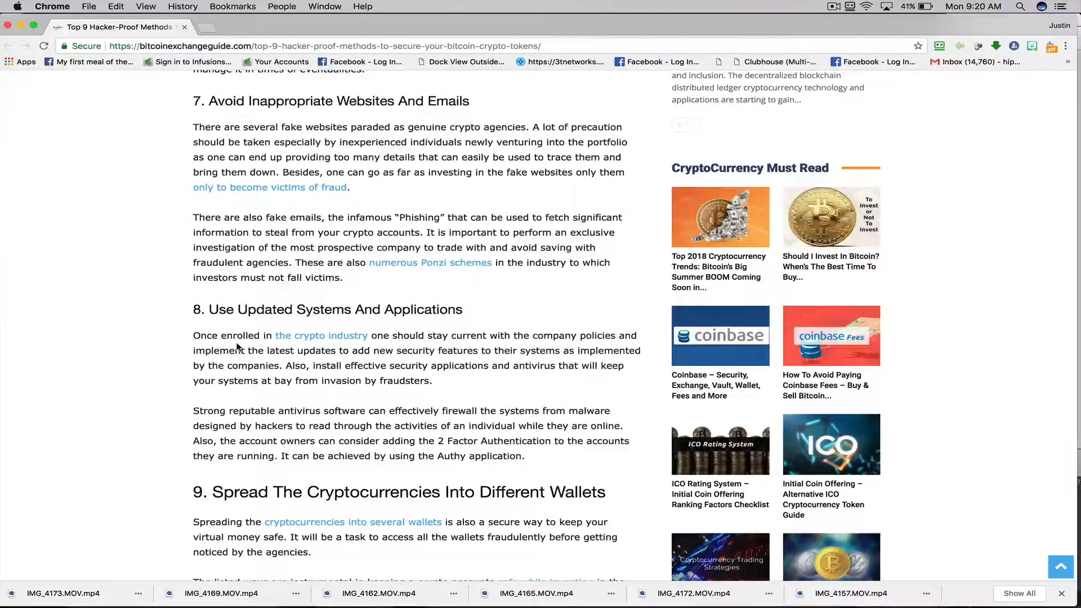
scroll("down", 3)
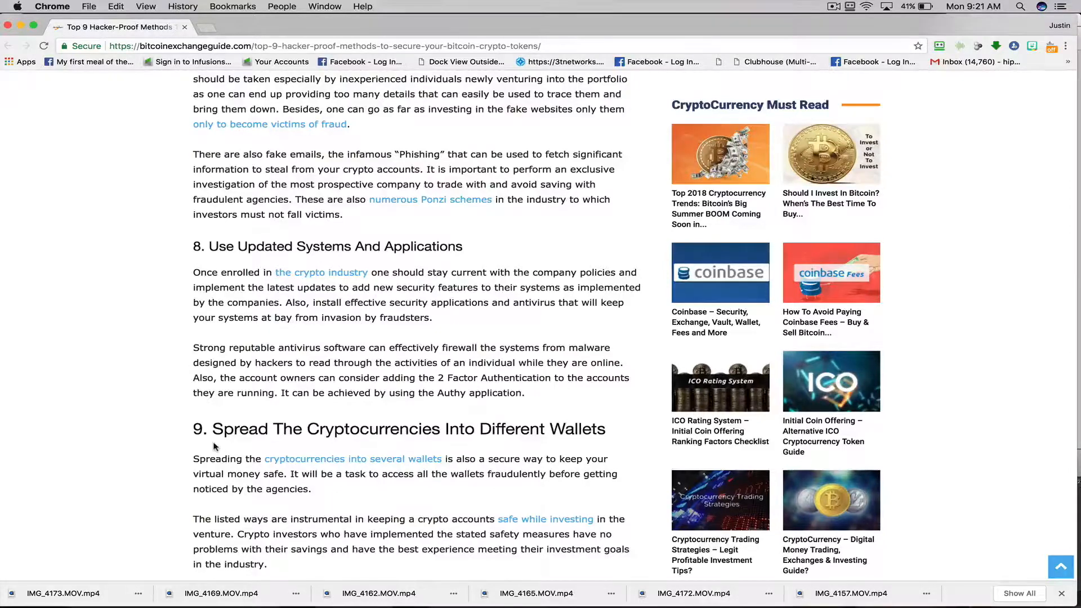